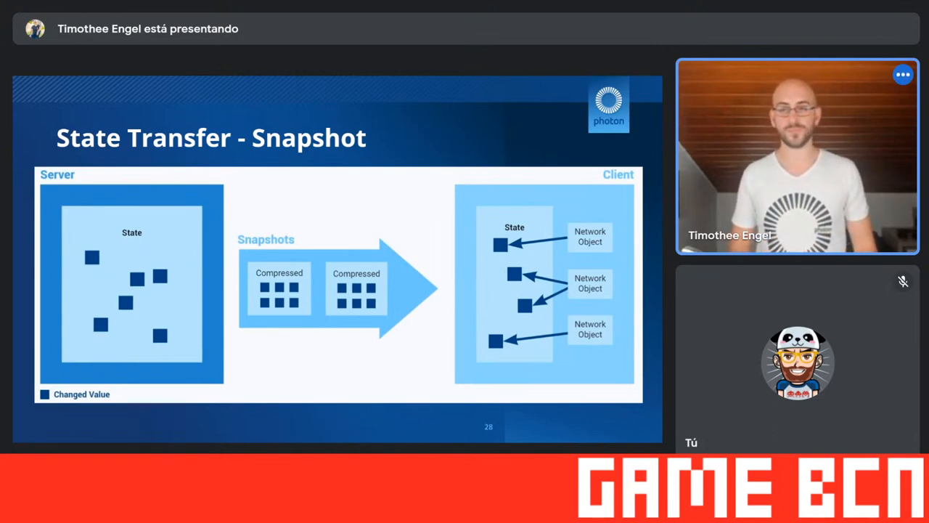
Step: Advance the shared deck to the State Transfer - Replication slide on delta snapshots and eventual consistency
key("right")
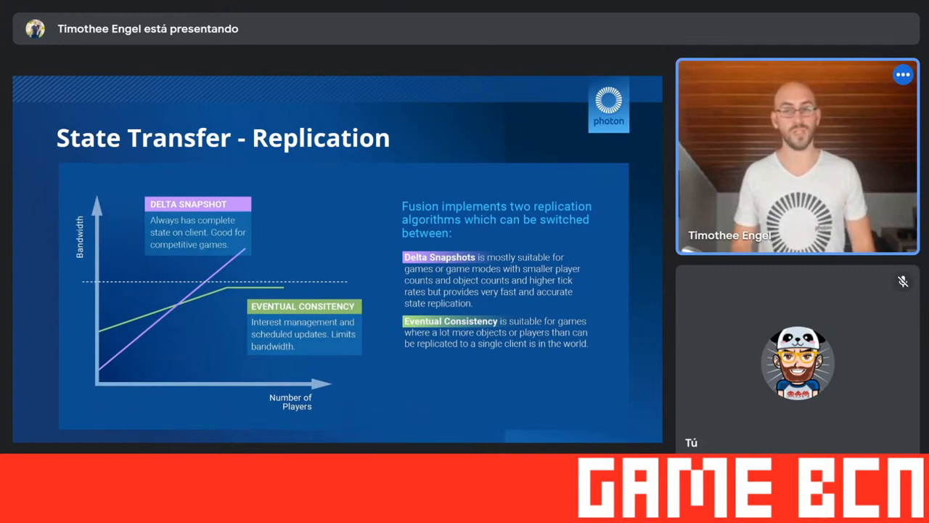
key("right")
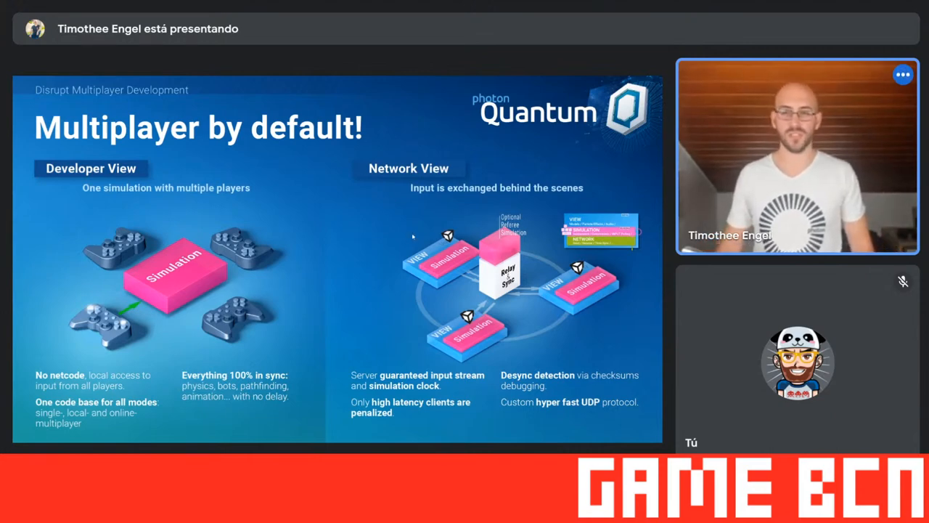
Step: Advance the shared deck to the Photon Quantum Complete simulation API slide on layered architecture and determinism
key("Right")
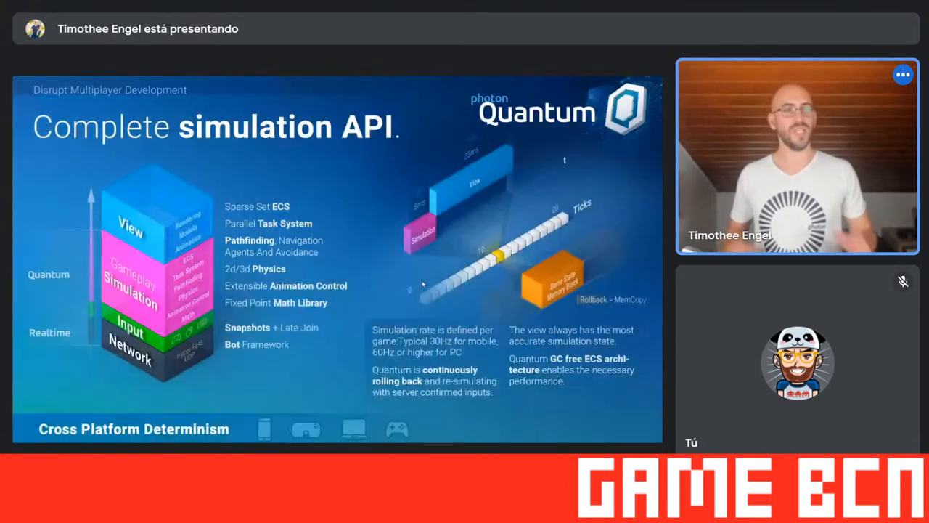